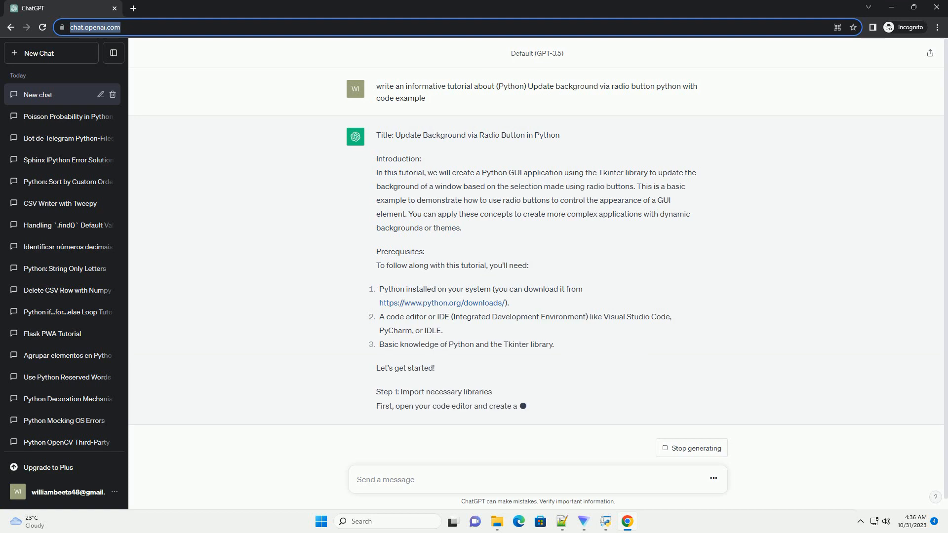
scroll("down", 3)
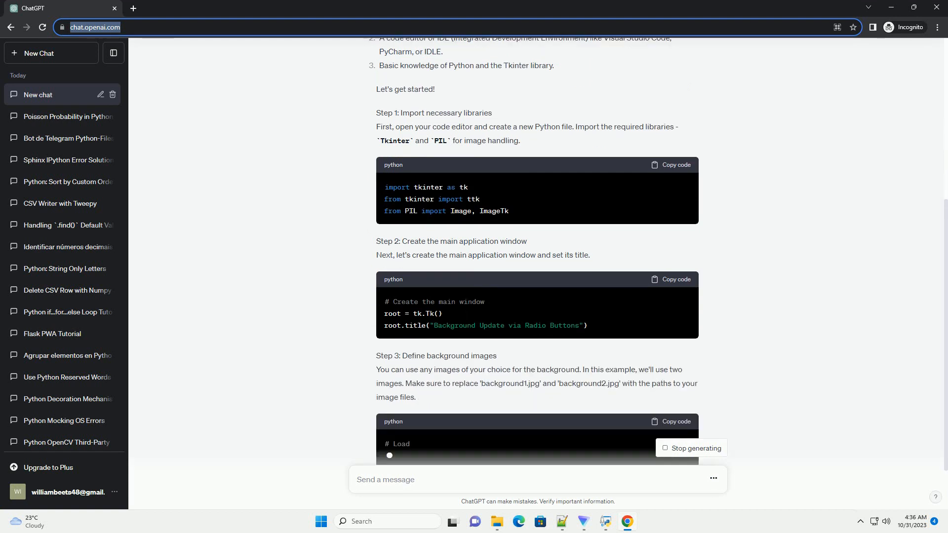
scroll("down", 3)
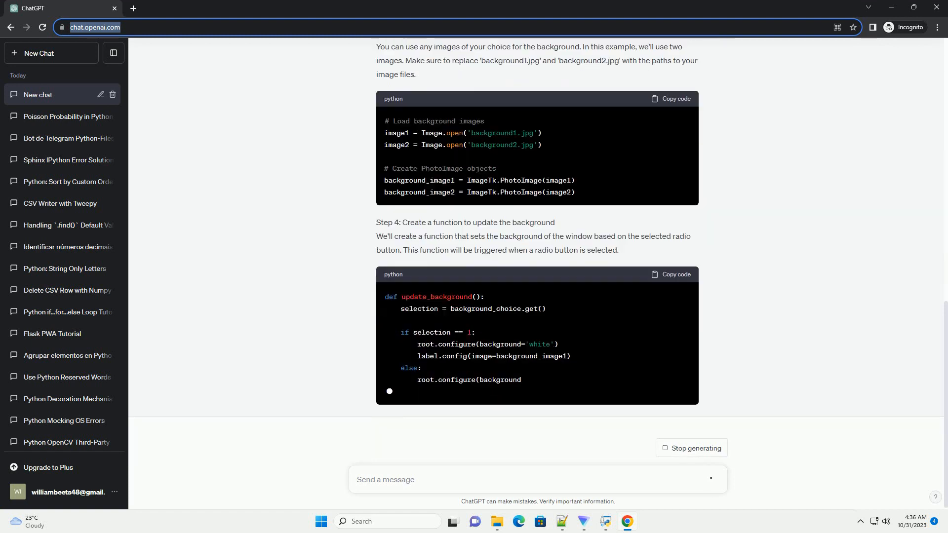
scroll("down", 3)
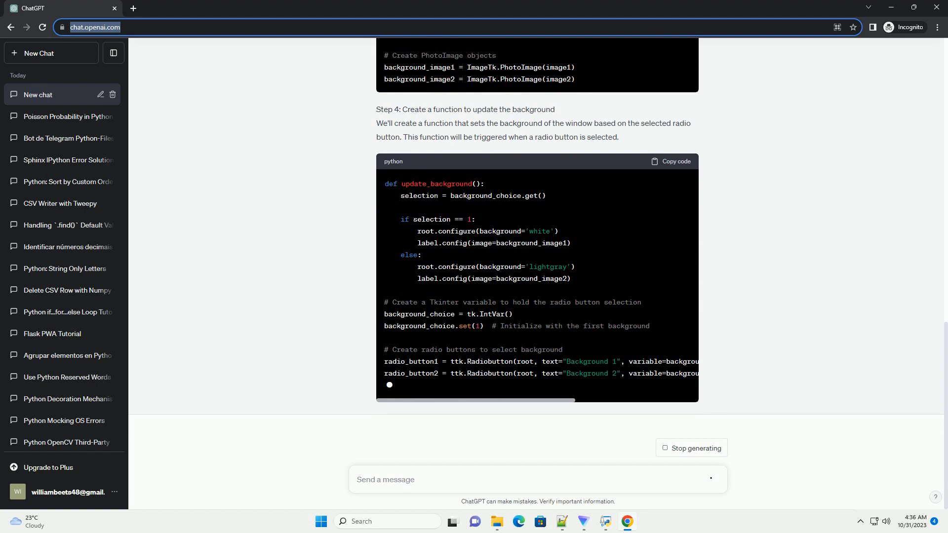
scroll("down", 3)
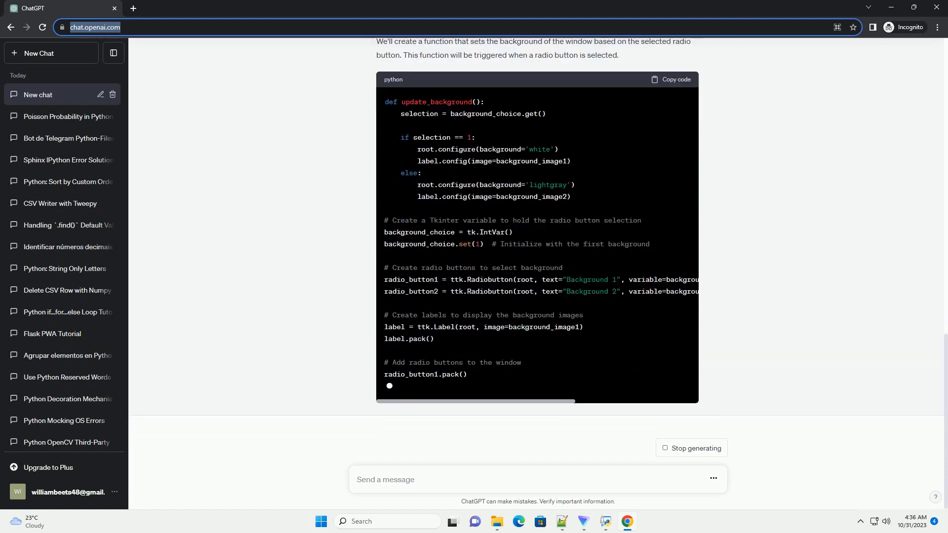
scroll("down", 3)
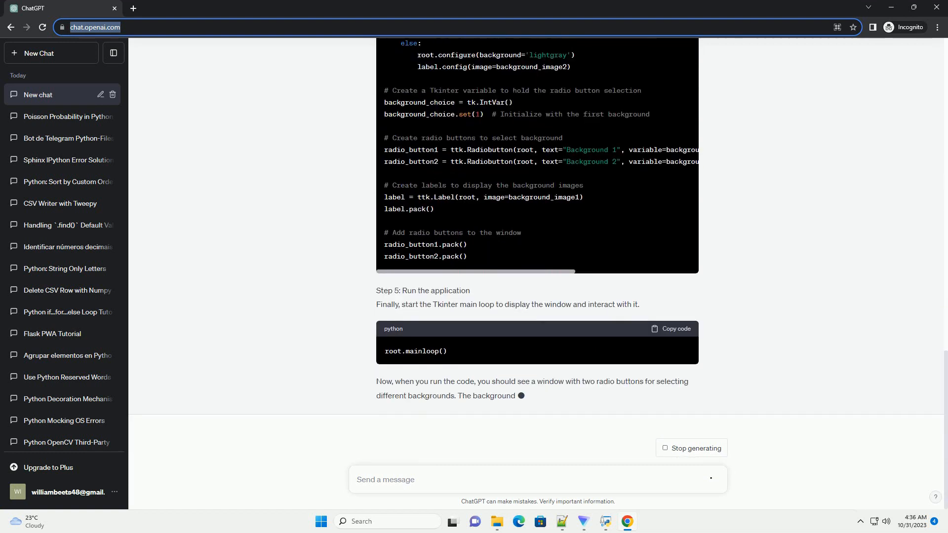
scroll("down", 3)
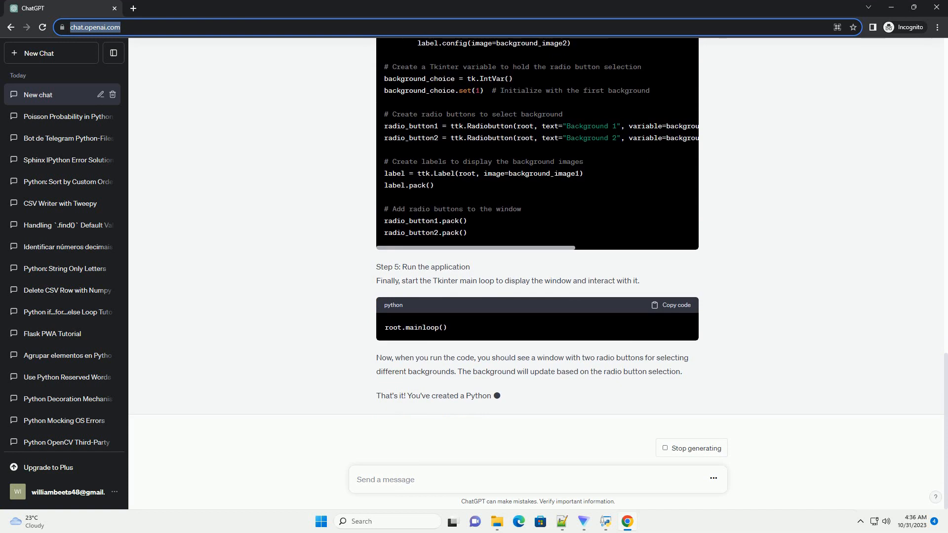